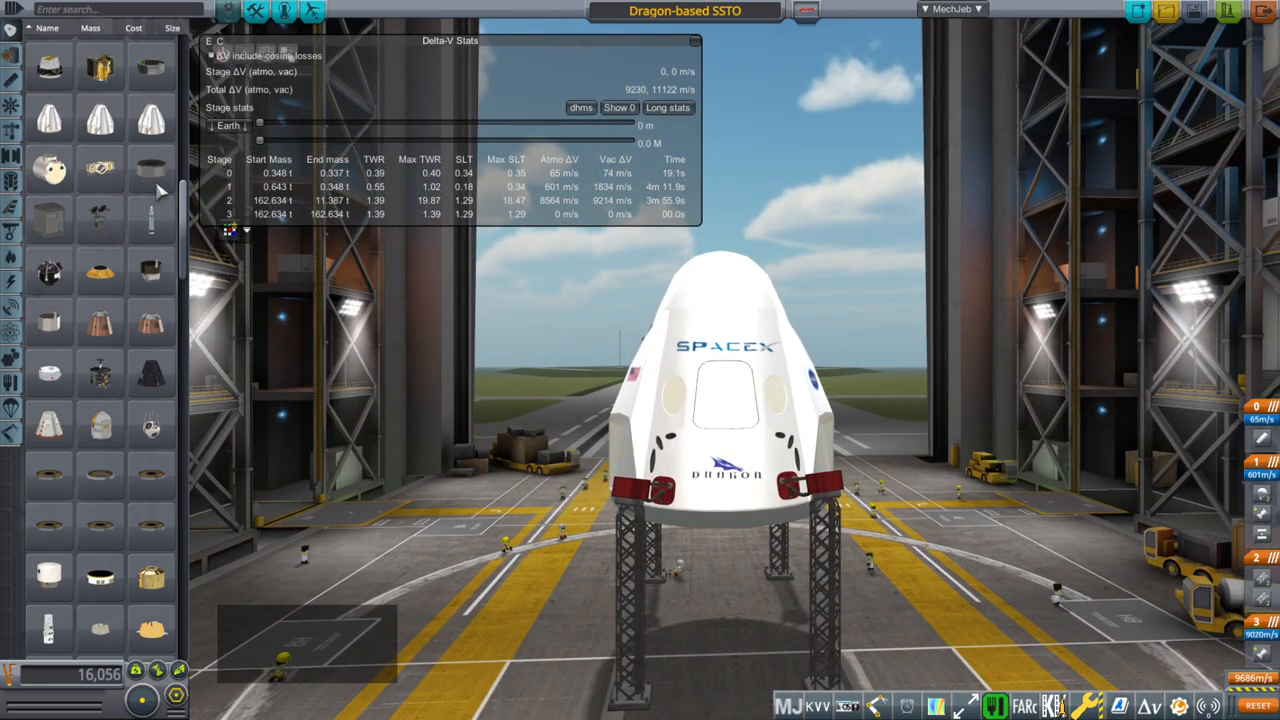
mouse_move(100, 118)
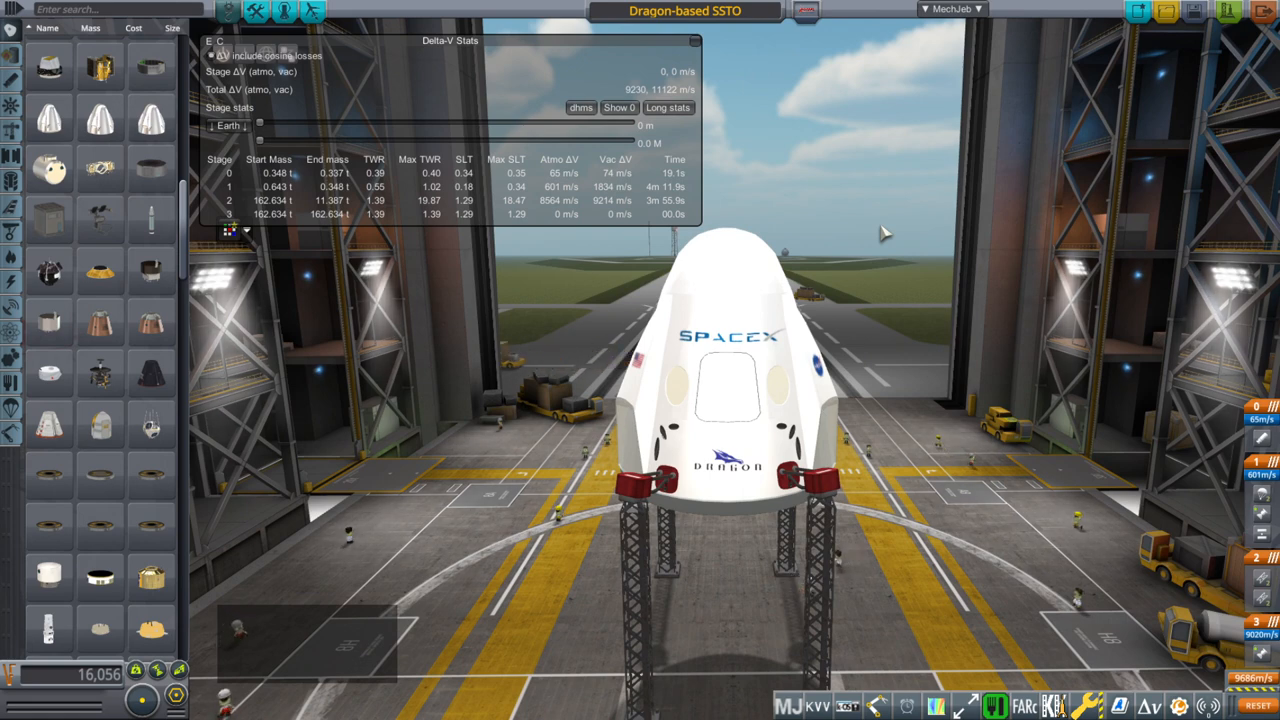
mouse_move(796, 350)
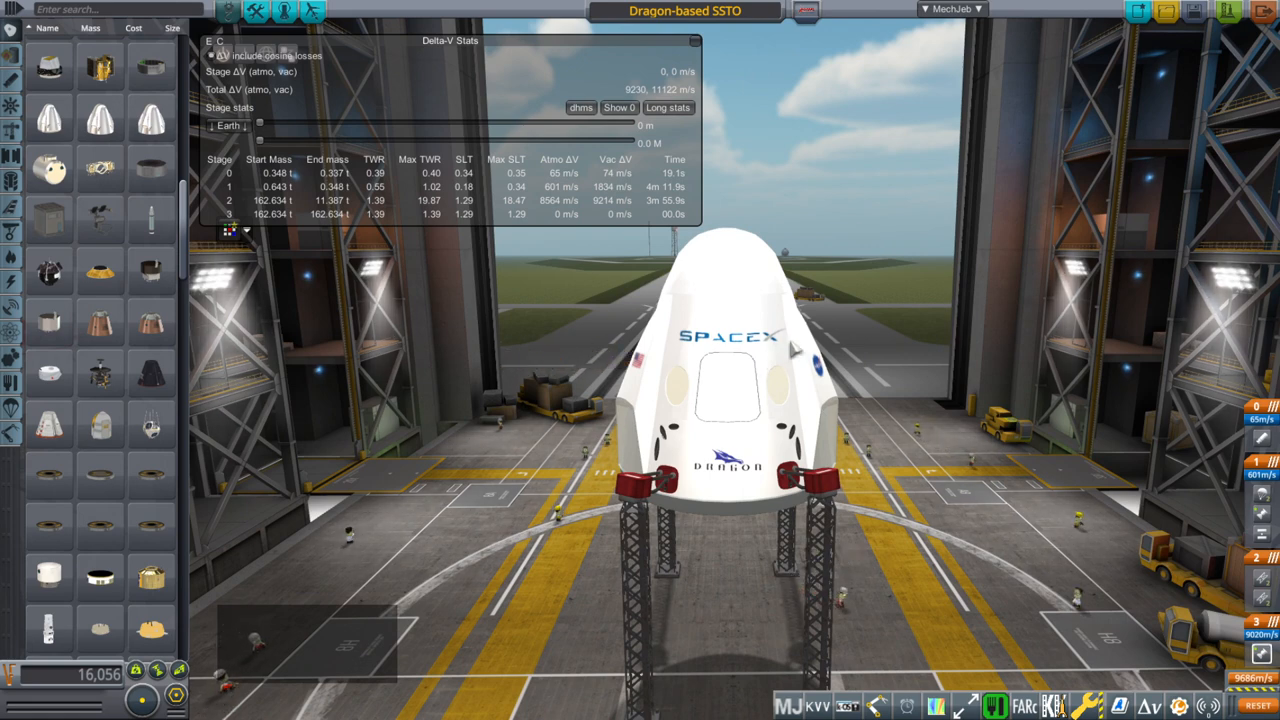
mouse_move(904, 320)
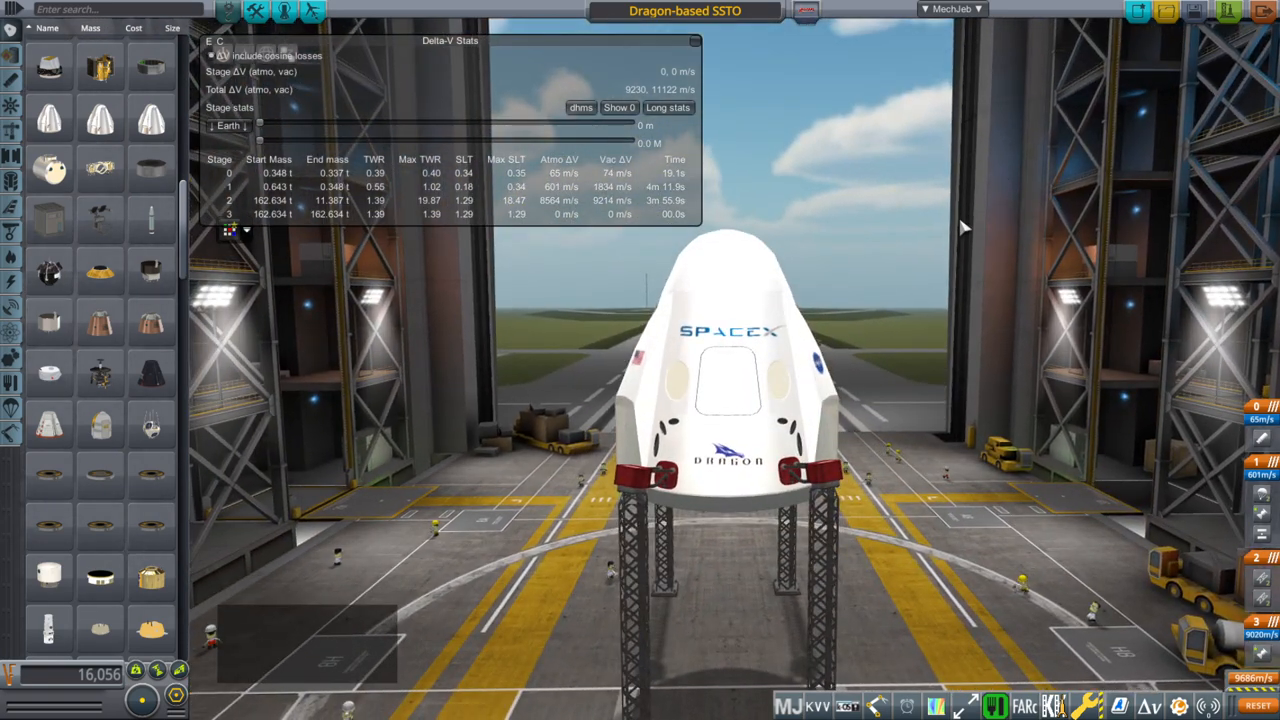
mouse_move(864, 456)
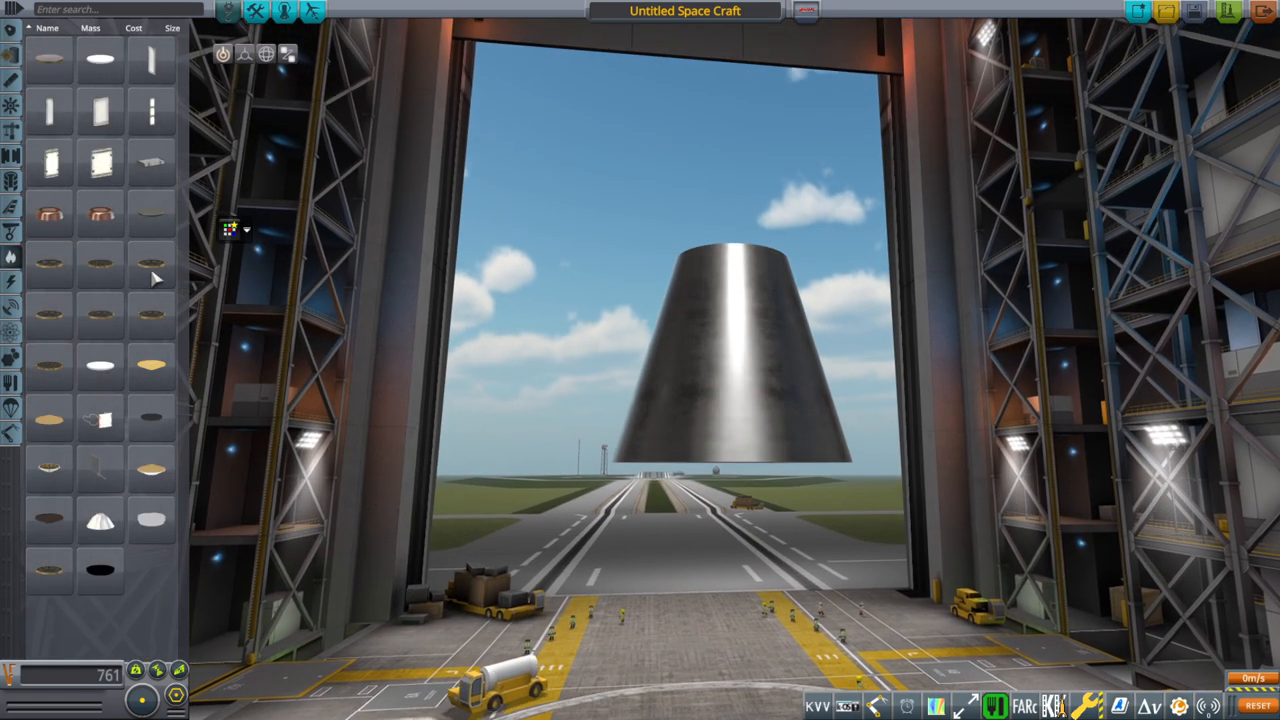
mouse_move(100, 318)
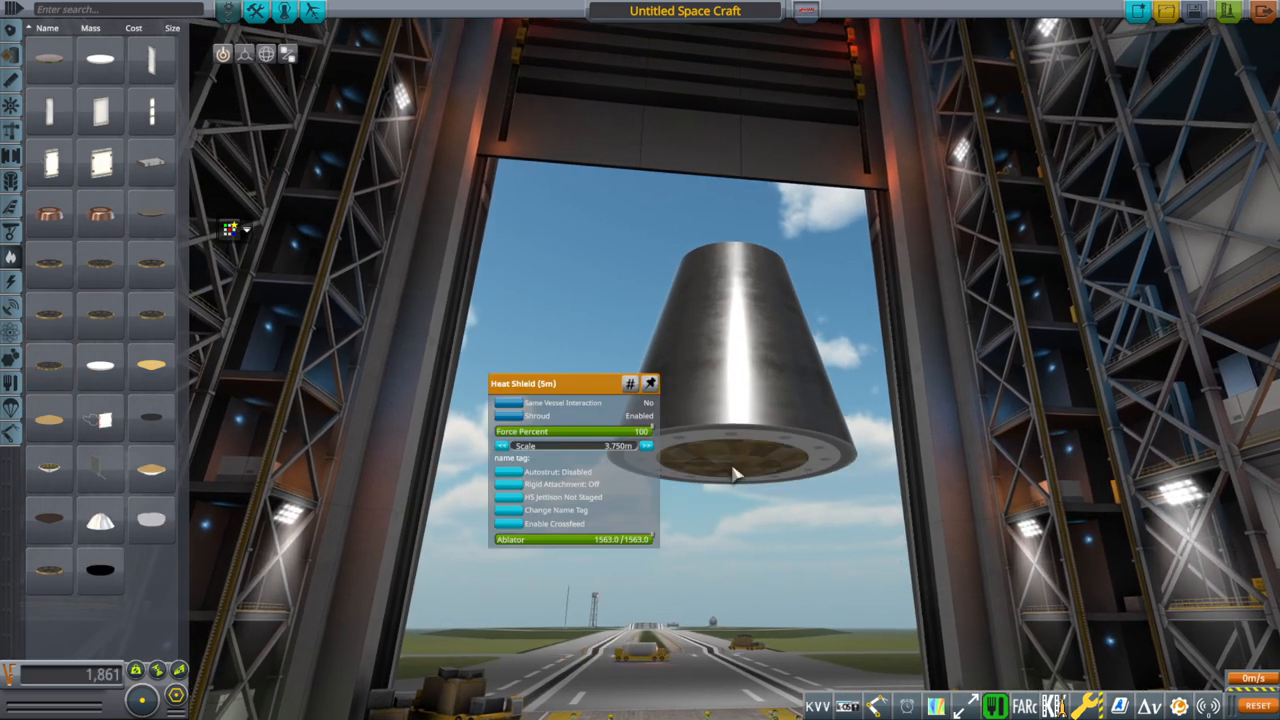
- Fit a heat shield across the wide base of the metal cone and adjust it in its part menu
click(644, 444)
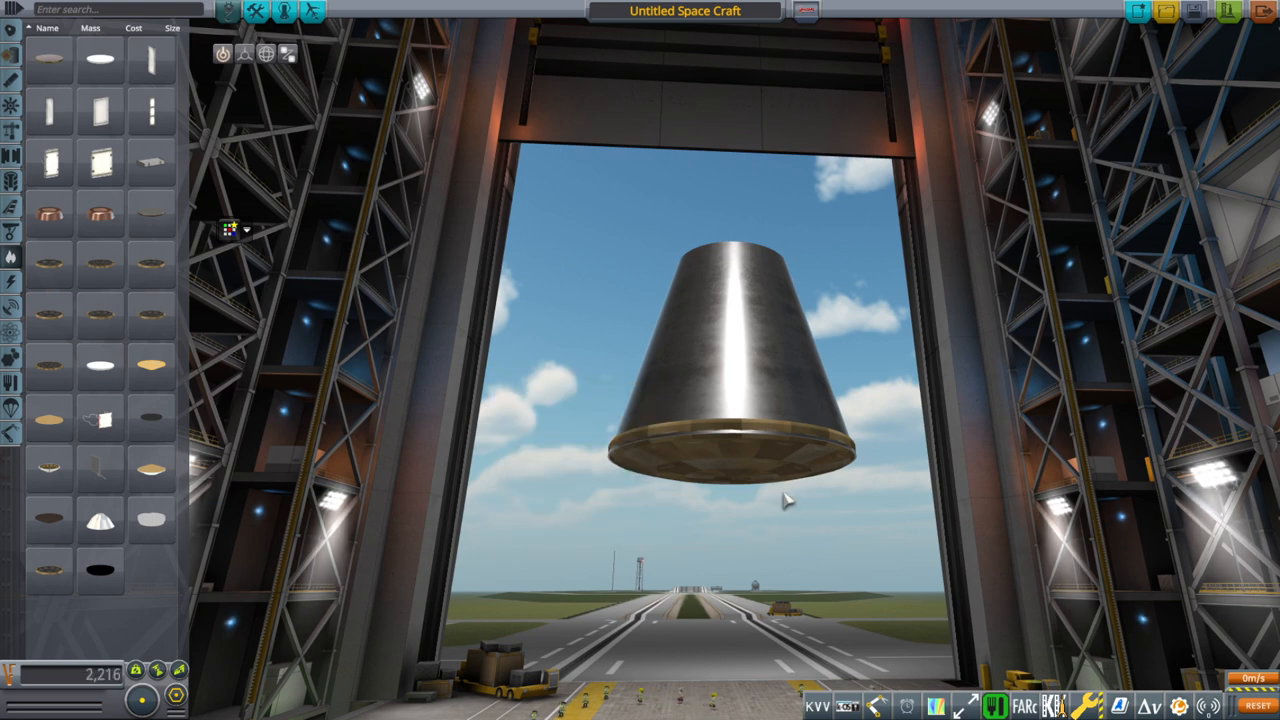
click(244, 52)
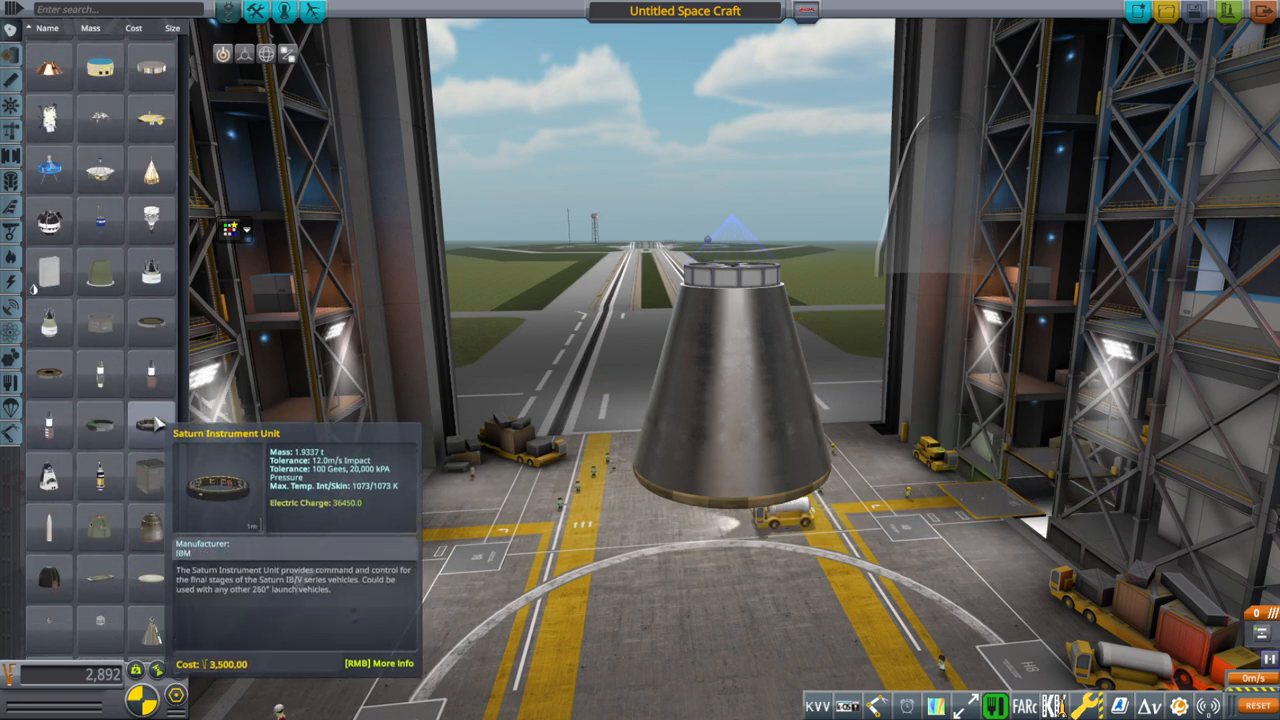
- Browse the pods list for a rounded nose cap to place on the cone's narrow top
scroll(down, 3)
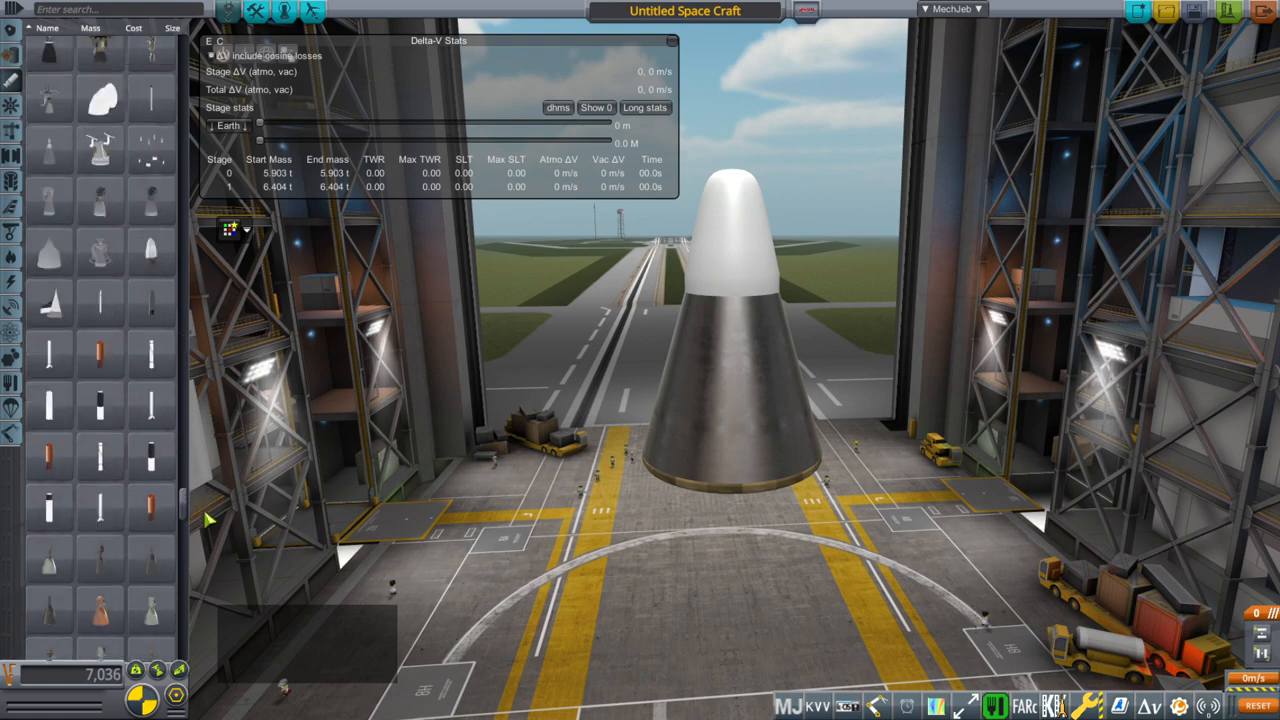
- Browse the parts list for a procedural conical tank to replace the cone
scroll(down, 3)
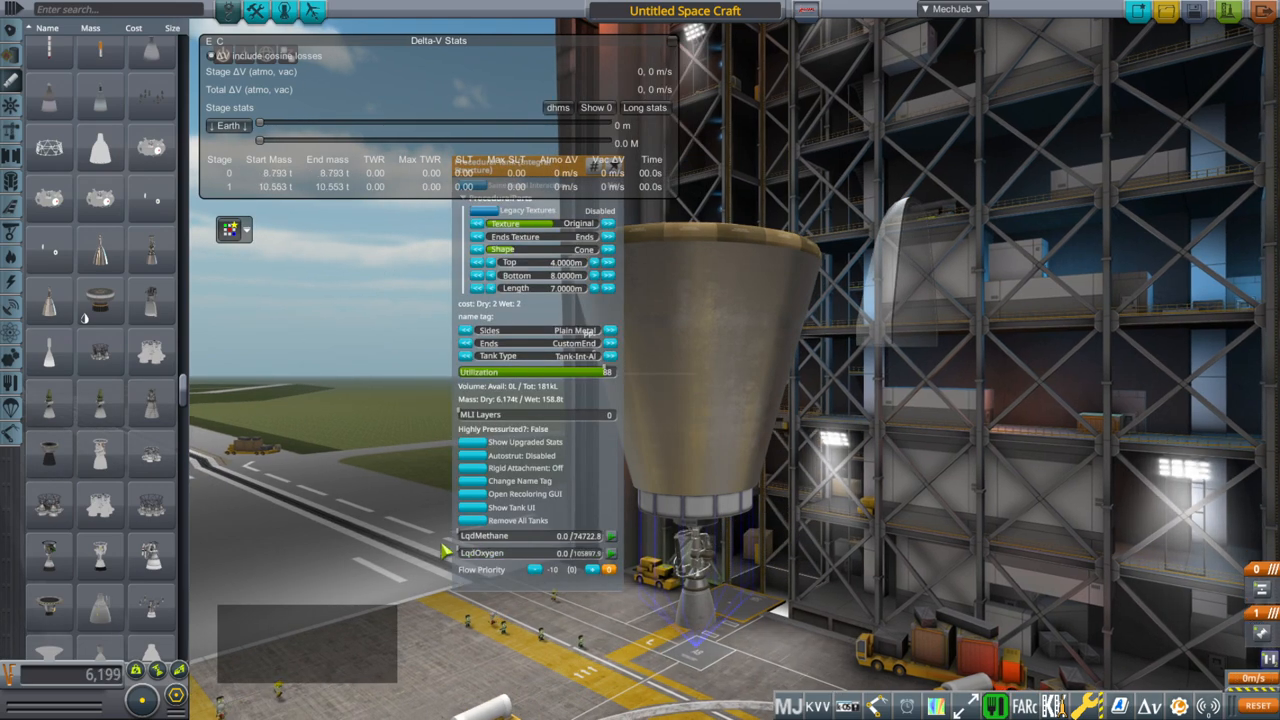
mouse_move(1004, 398)
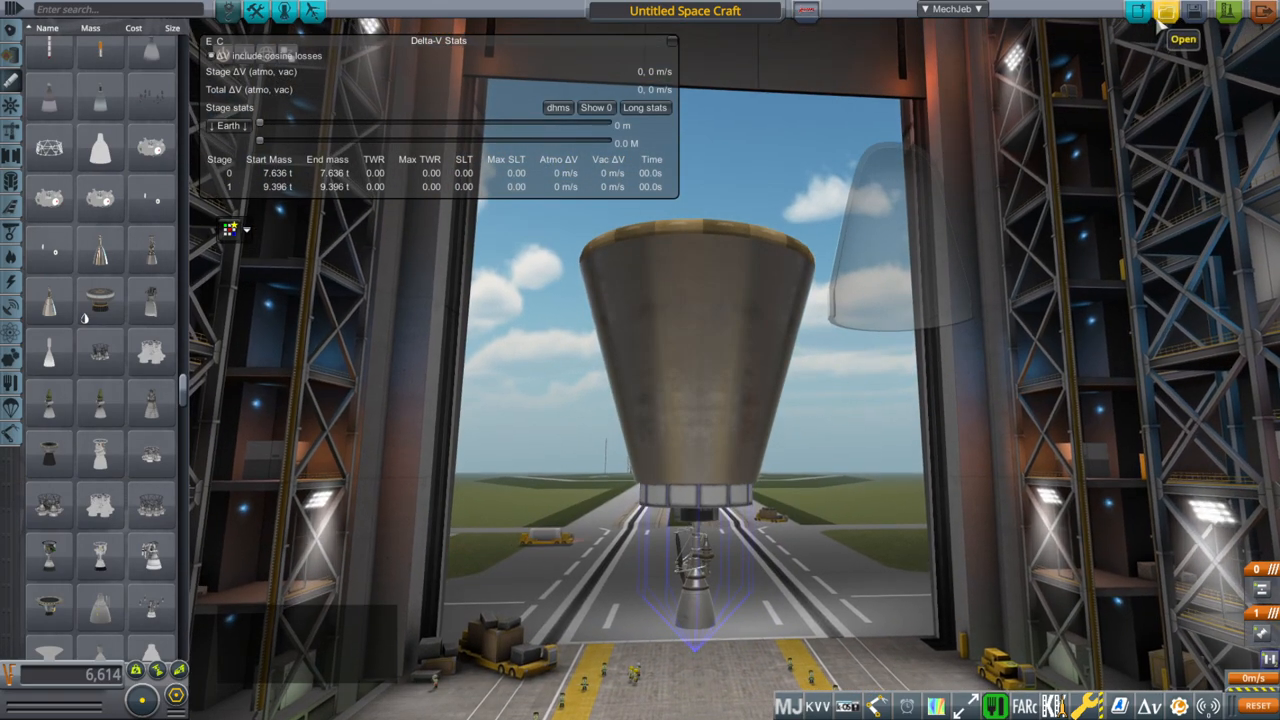
- Load the saved Dragon-based SSTO, continuing past the unsaved-craft prompt
click(1184, 38)
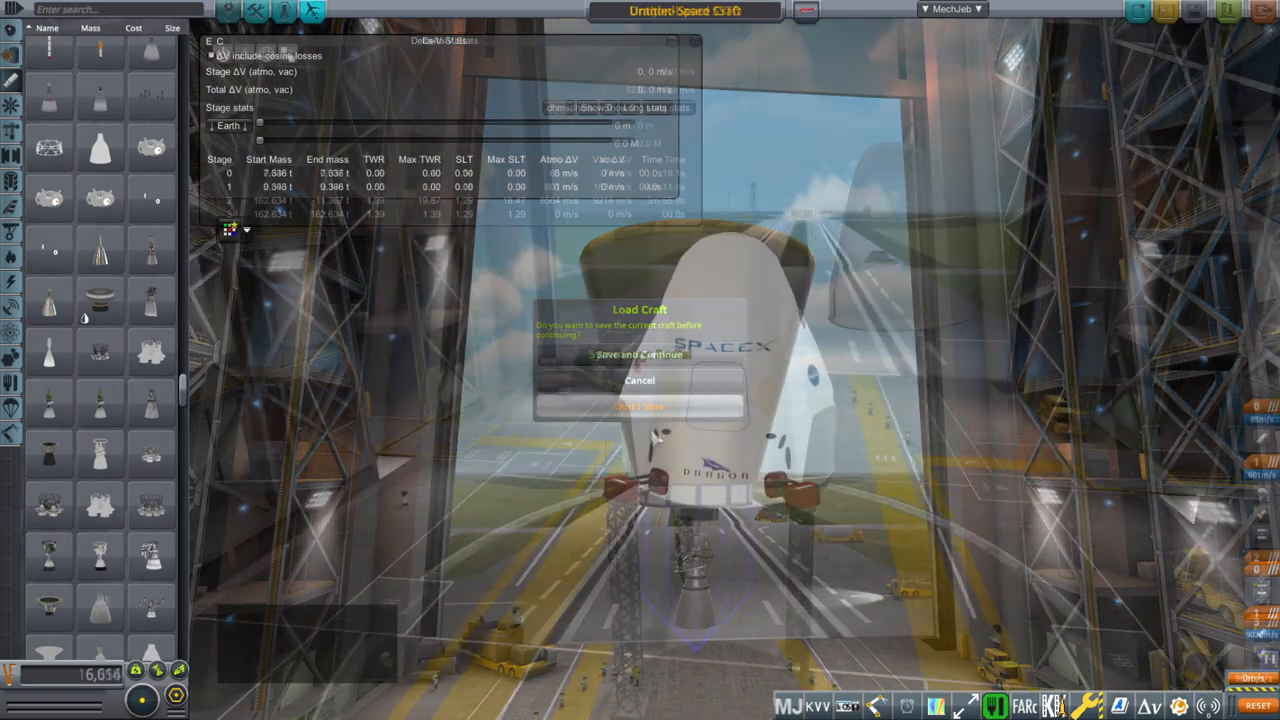
click(640, 354)
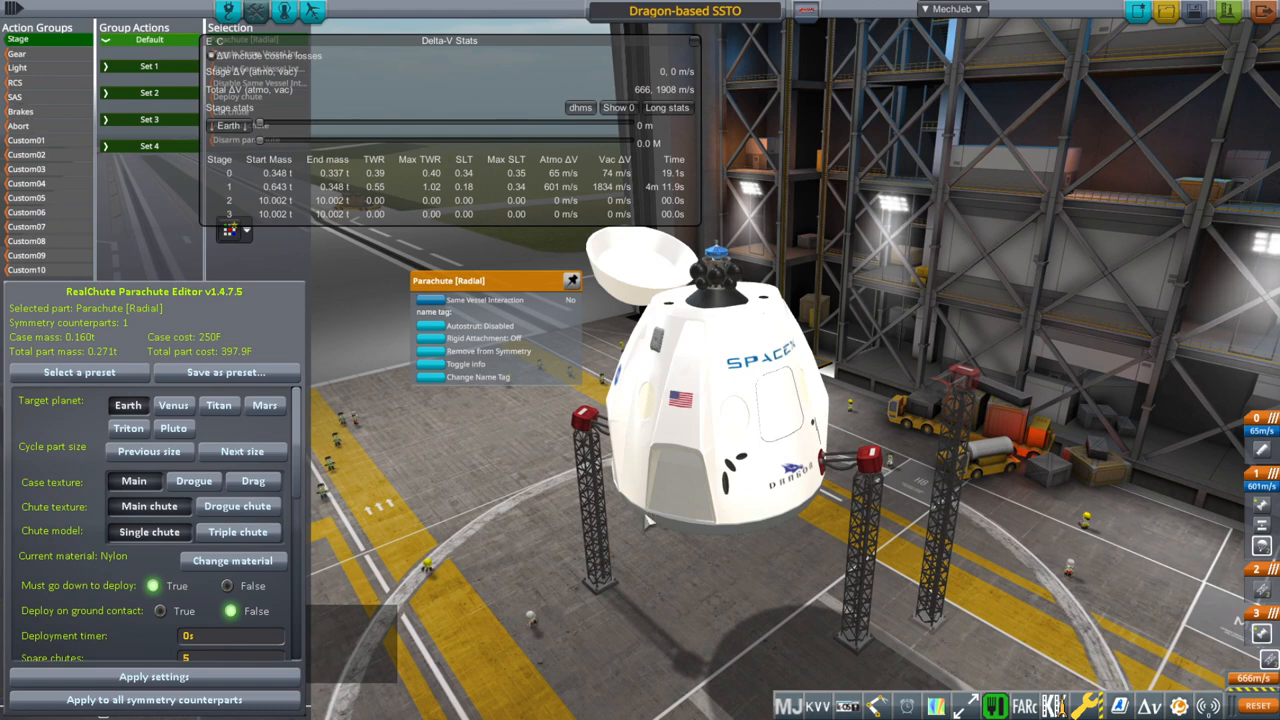
mouse_move(648, 520)
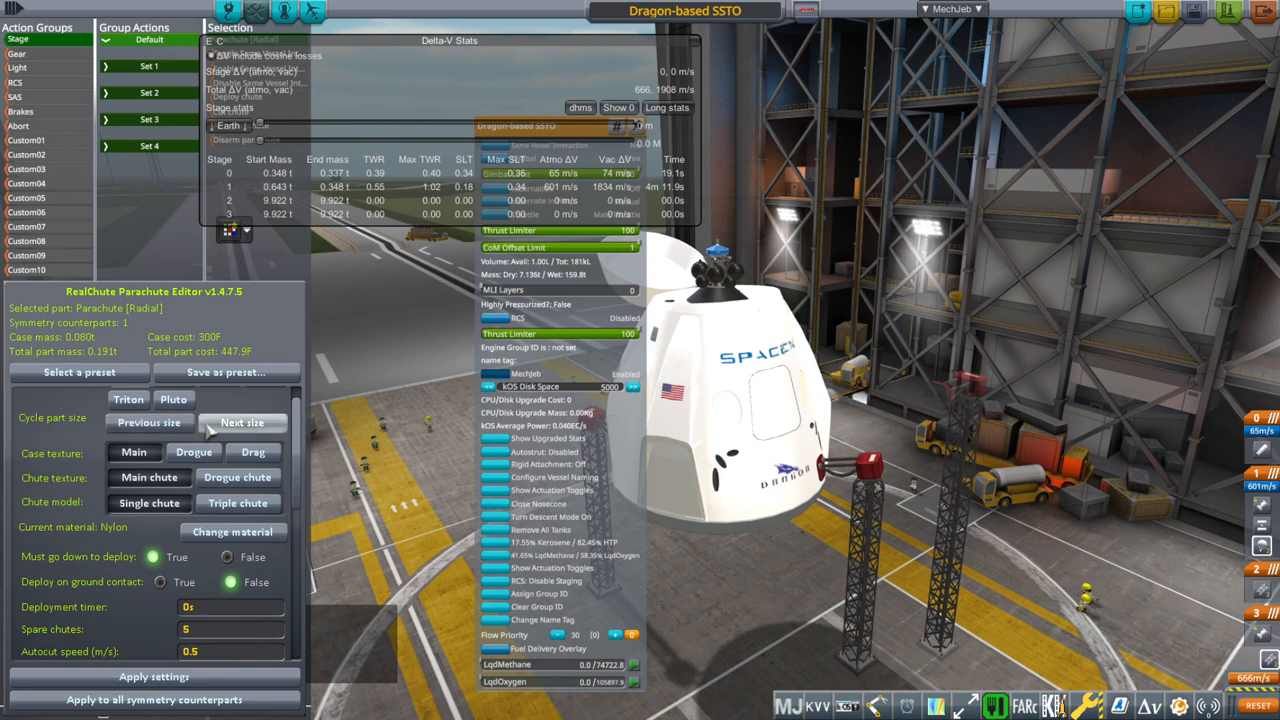
- Apply the new radial parachute settings in the RealChute Parachute Editor
click(154, 676)
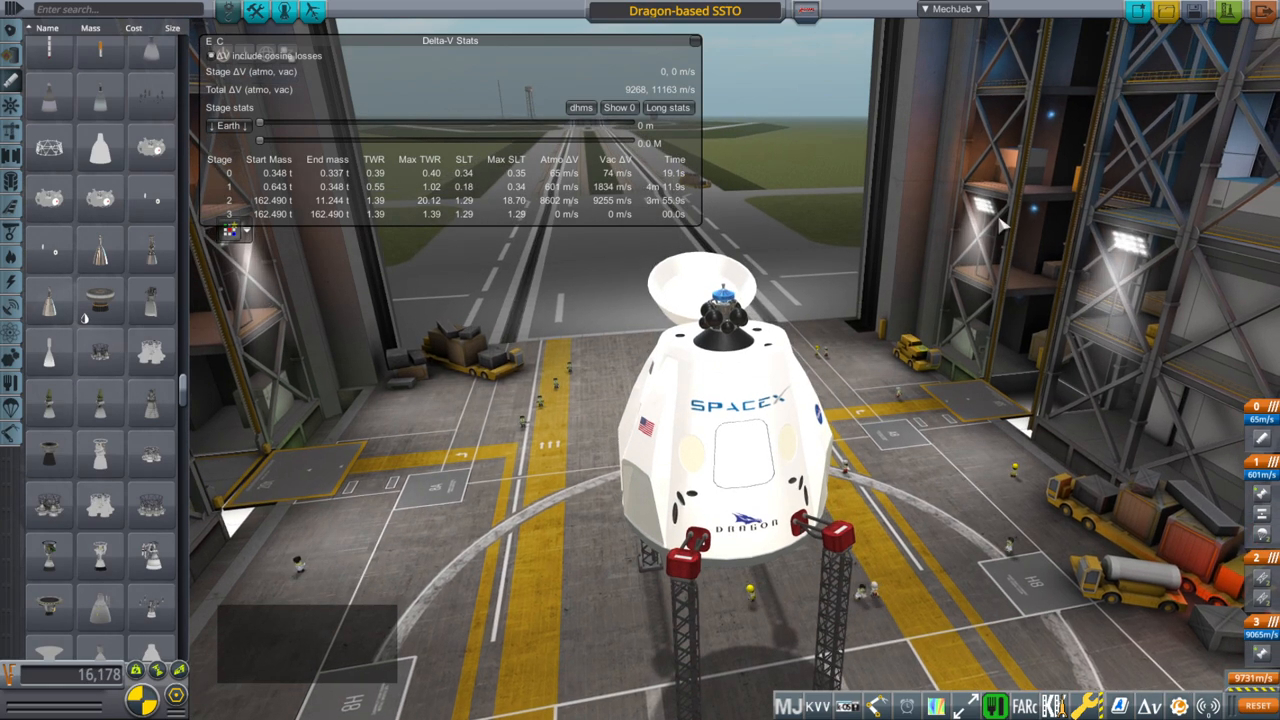
mouse_move(1010, 188)
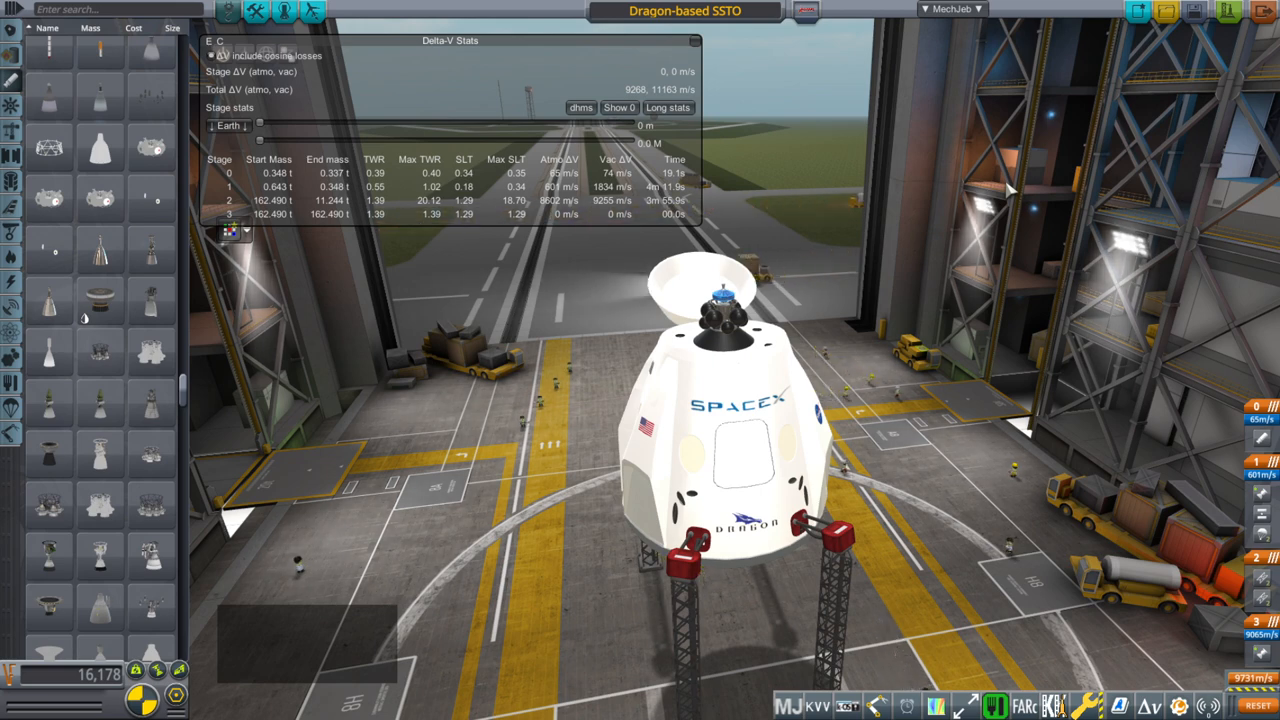
mouse_move(796, 156)
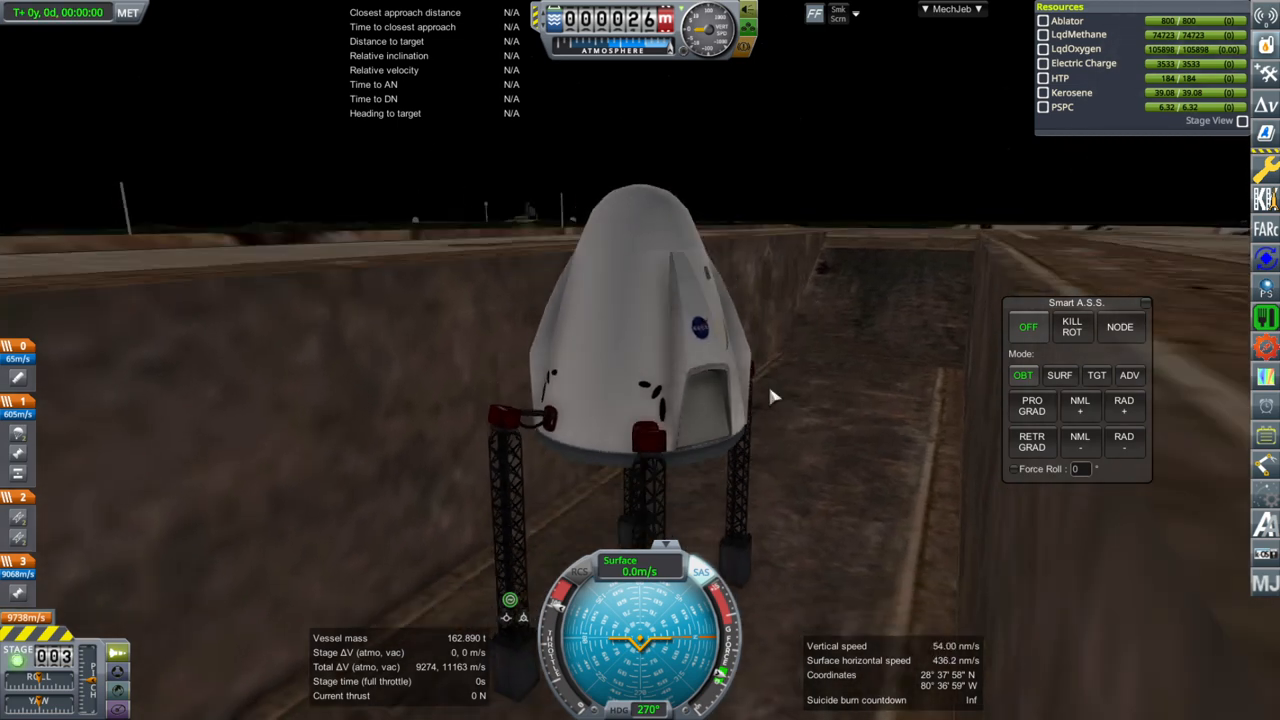
mouse_move(508, 368)
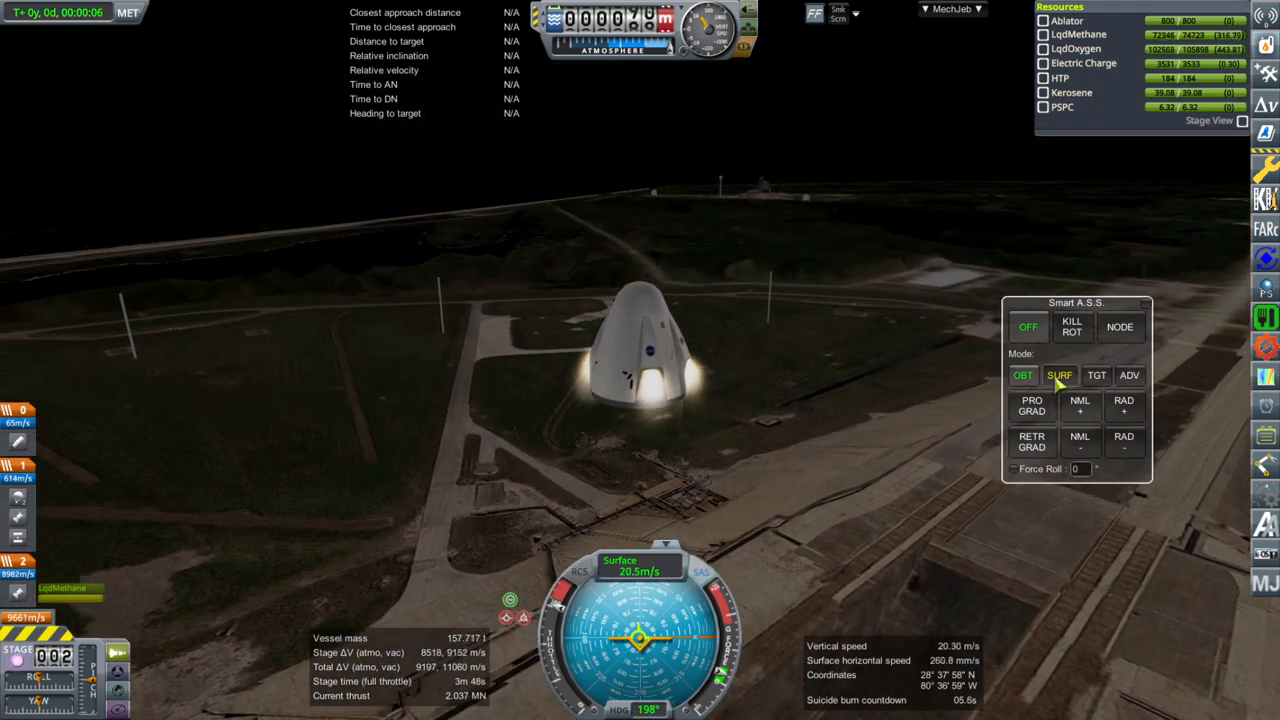
- Set Smart A.S.S. to SURF to hold attitude relative to surface velocity during ascent
click(1060, 376)
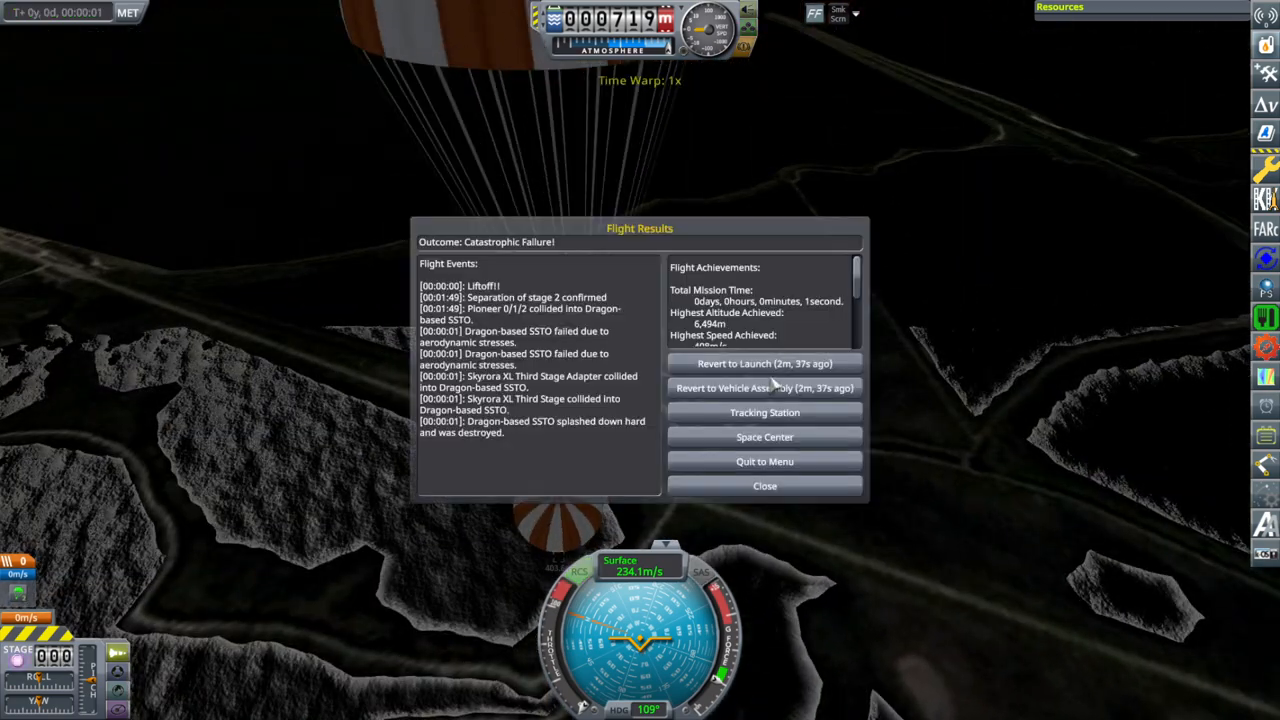
- Revert the failed flight back to the vehicle assembly building from Flight Results
click(764, 388)
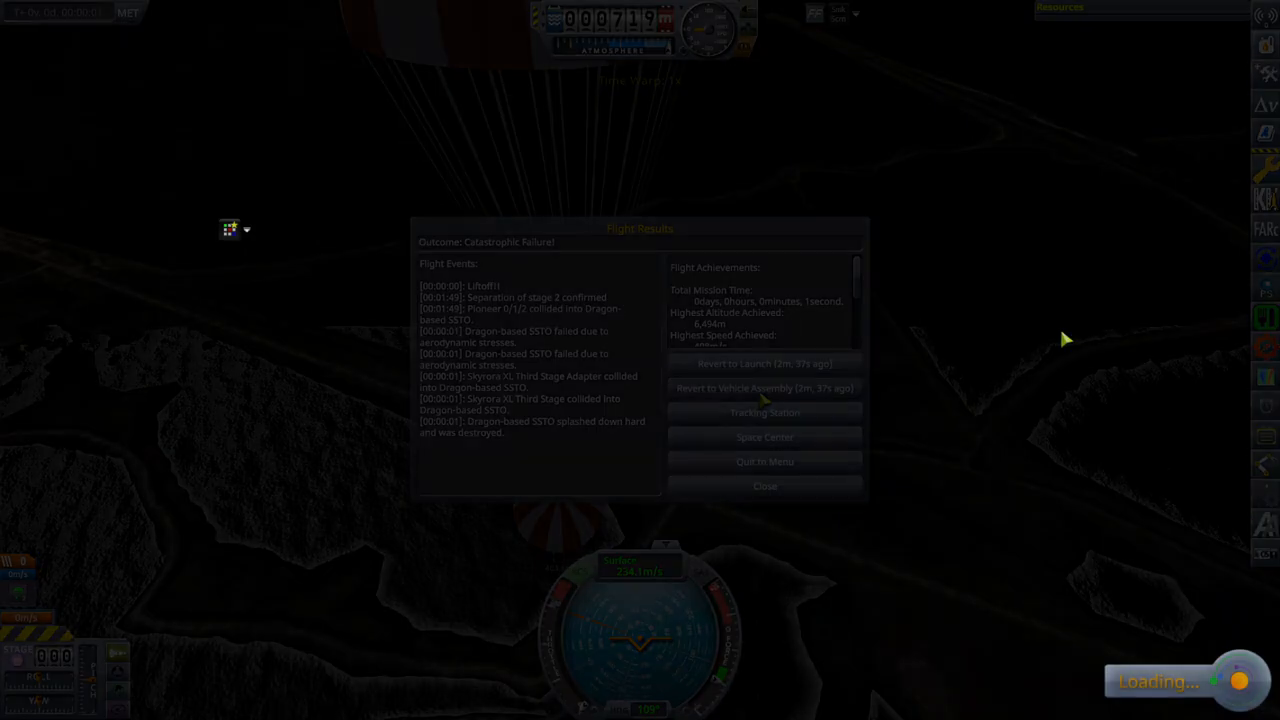
click(764, 388)
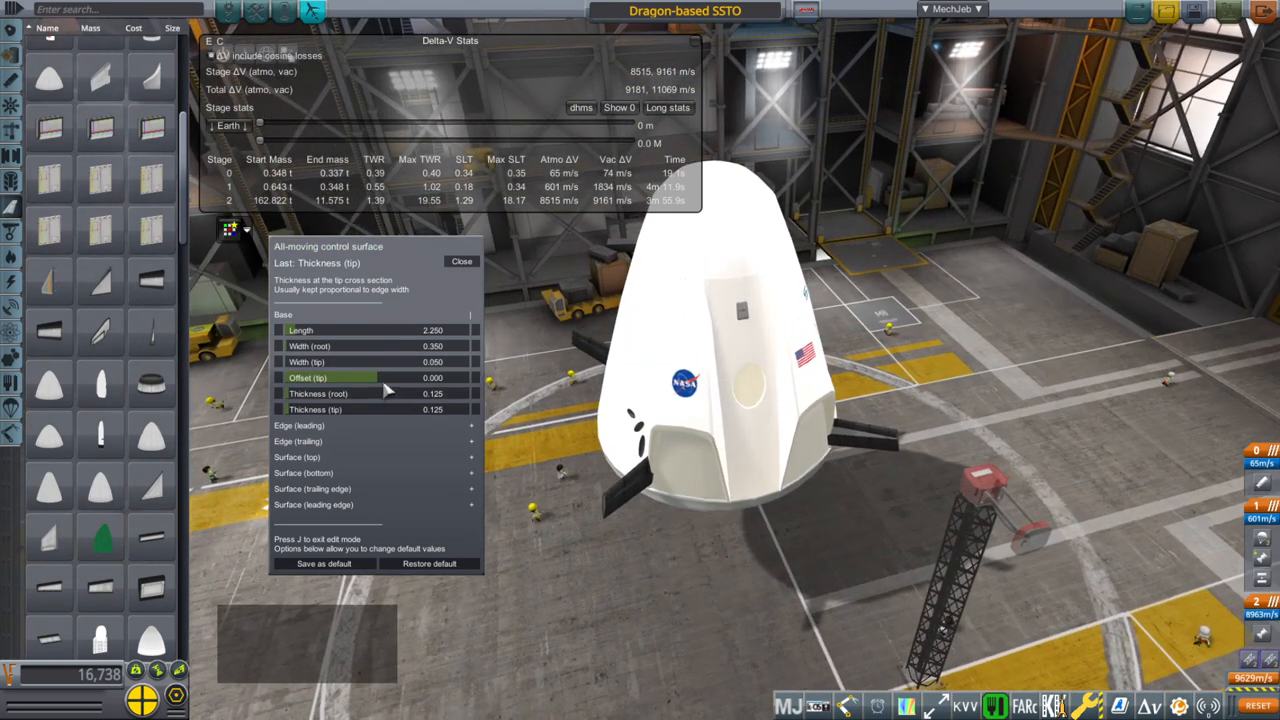
- Set the all-moving fin's tip offset to 0.390 and head to a new launch
drag(300, 378, 380, 378)
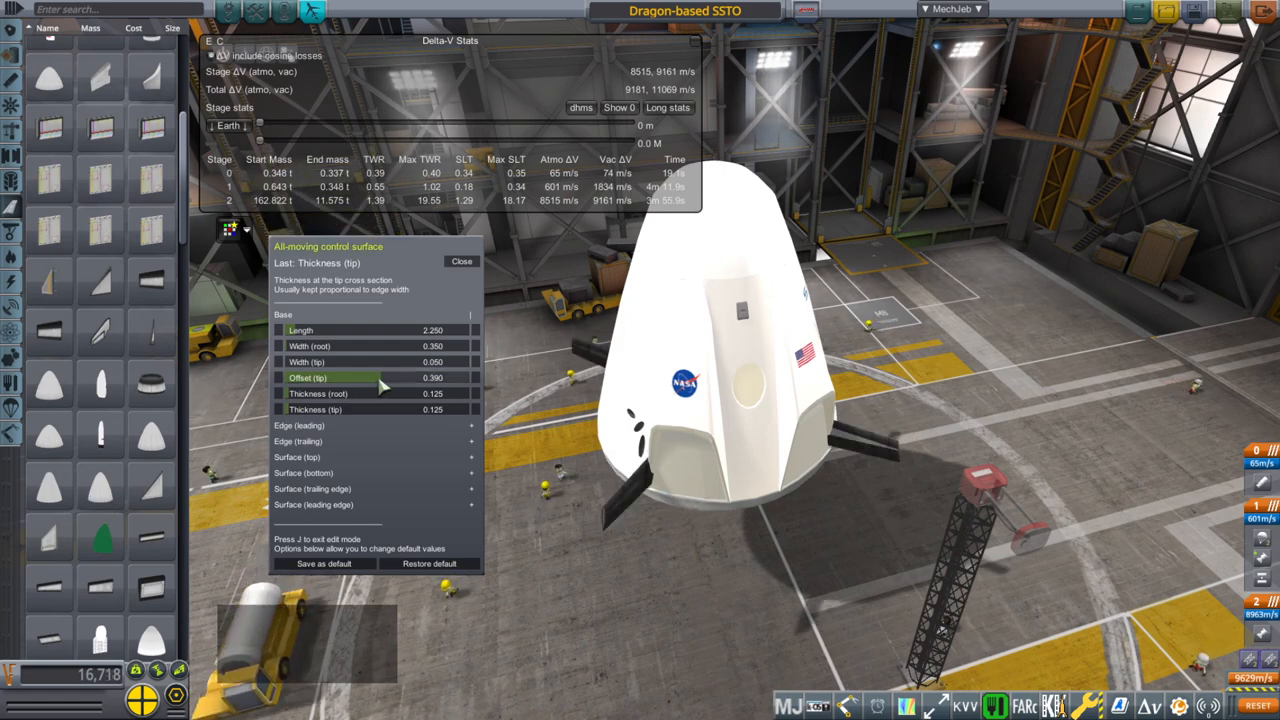
click(460, 260)
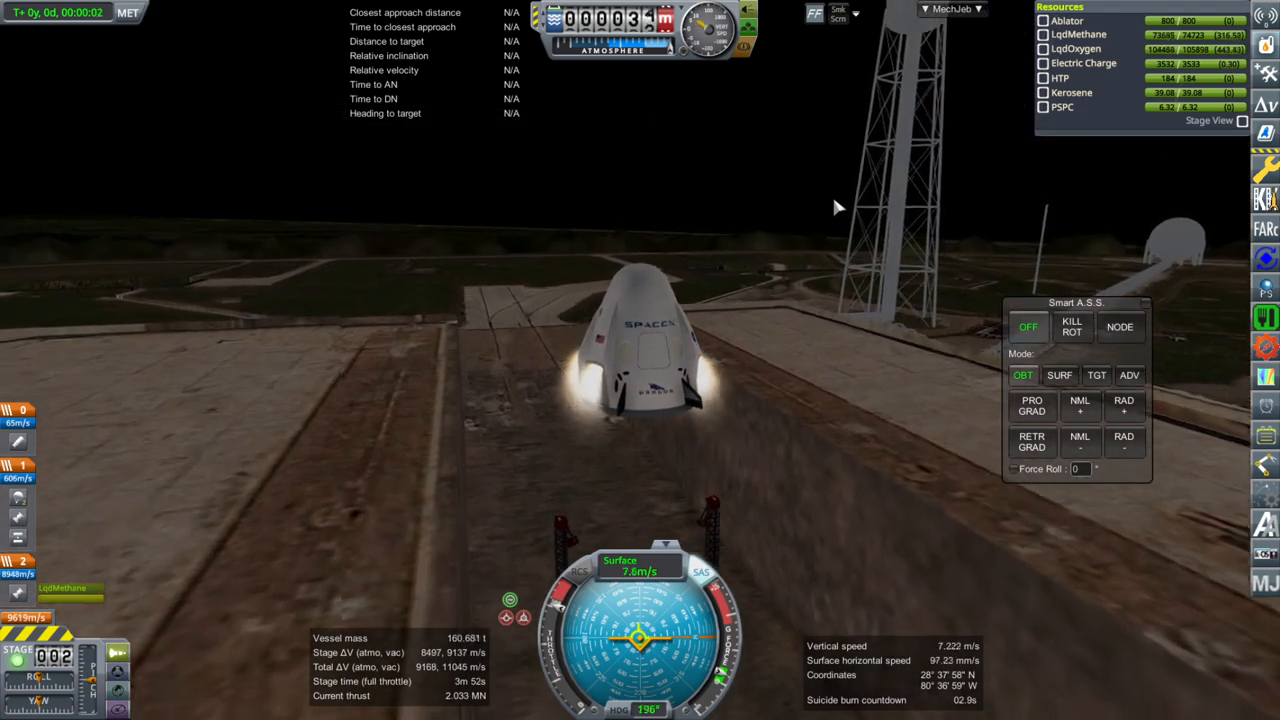
- Set Smart A.S.S. to SURF with heading 90 and pitch 50 for the night ascent
click(1096, 376)
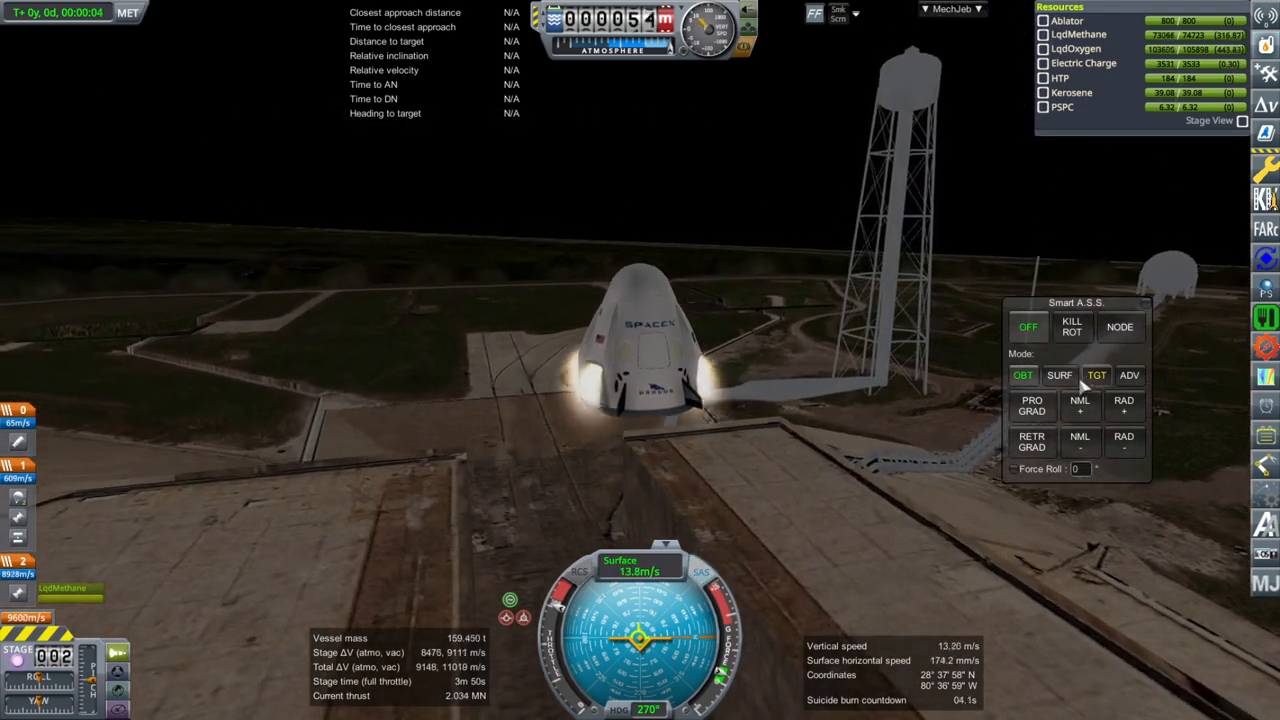
click(1062, 374)
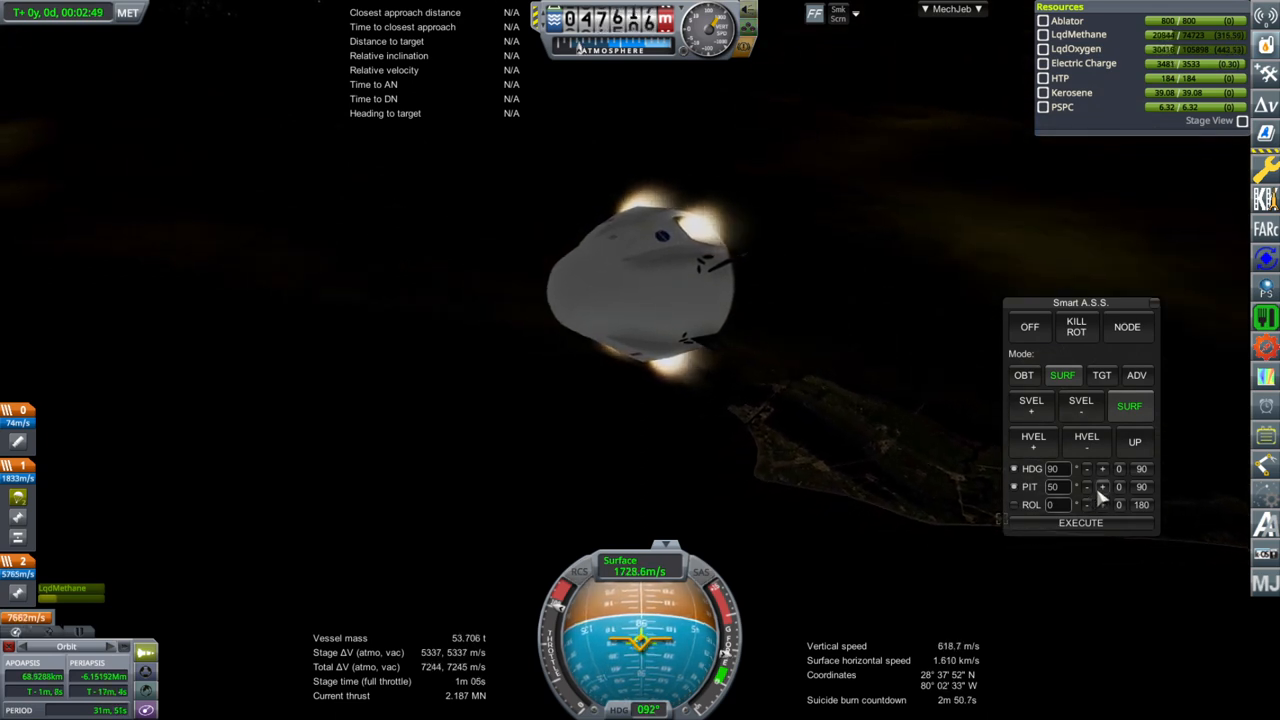
- Revert the flight and return the Dragon SSTO to vehicle assembly
click(1086, 442)
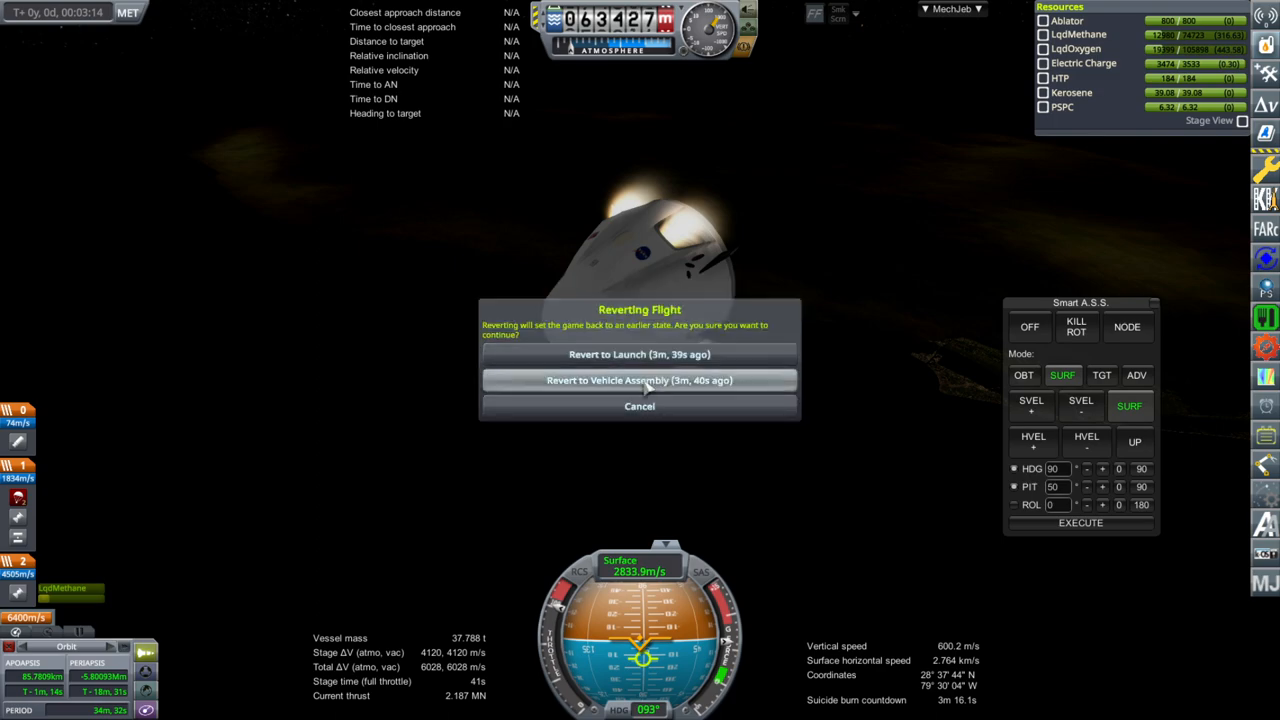
click(640, 380)
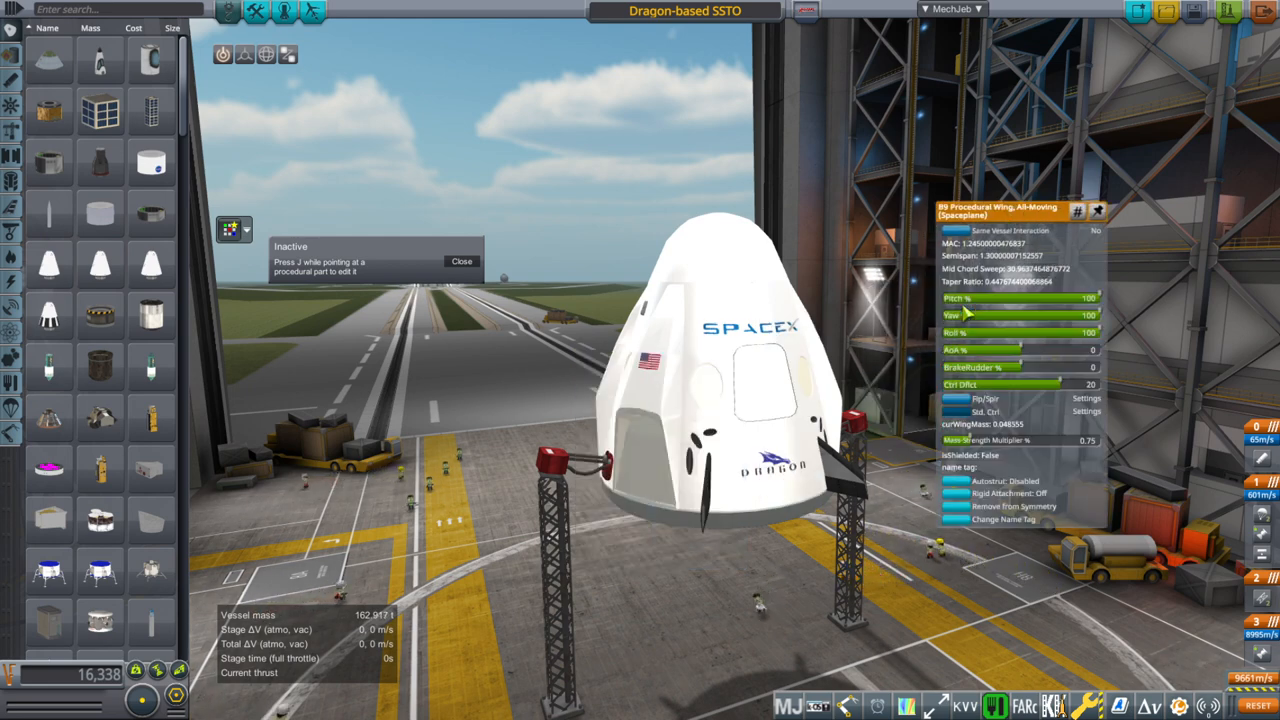
- Adjust the procedural wing sliders in the part action window for another test
drag(1004, 384, 1076, 384)
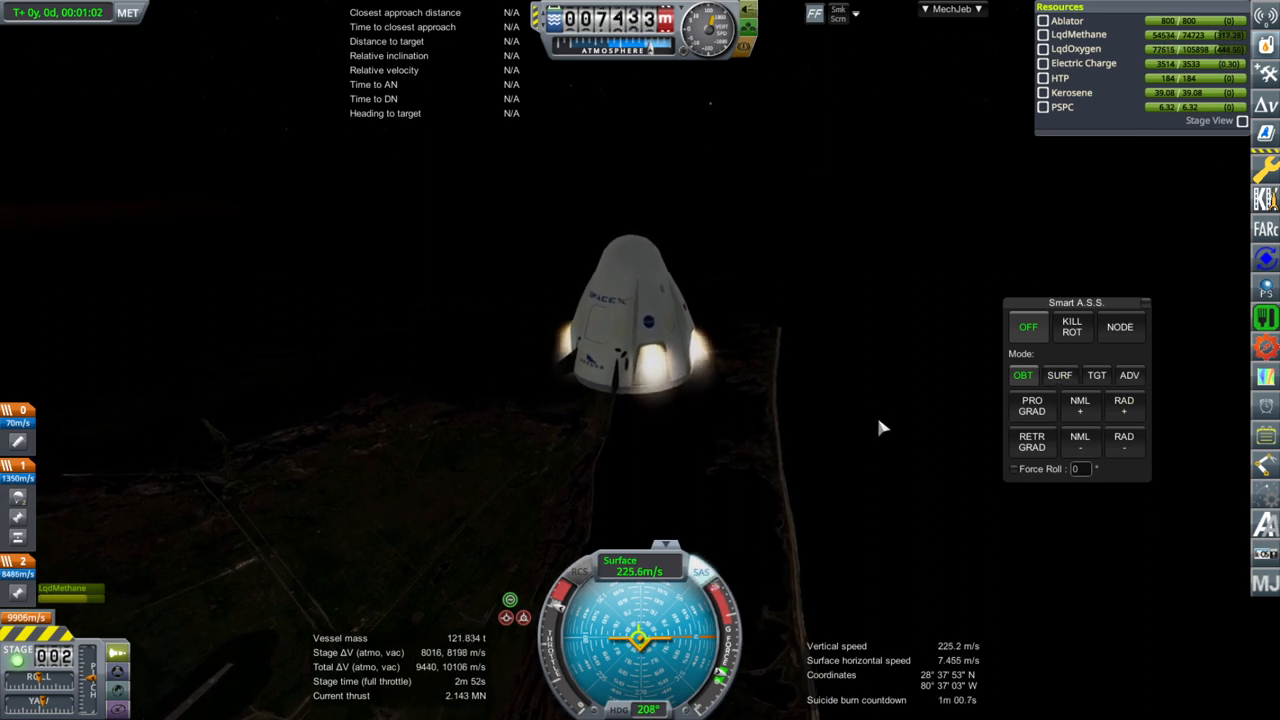
- Stage the engines during the climb with Smart A.S.S. holding attitude
click(1060, 376)
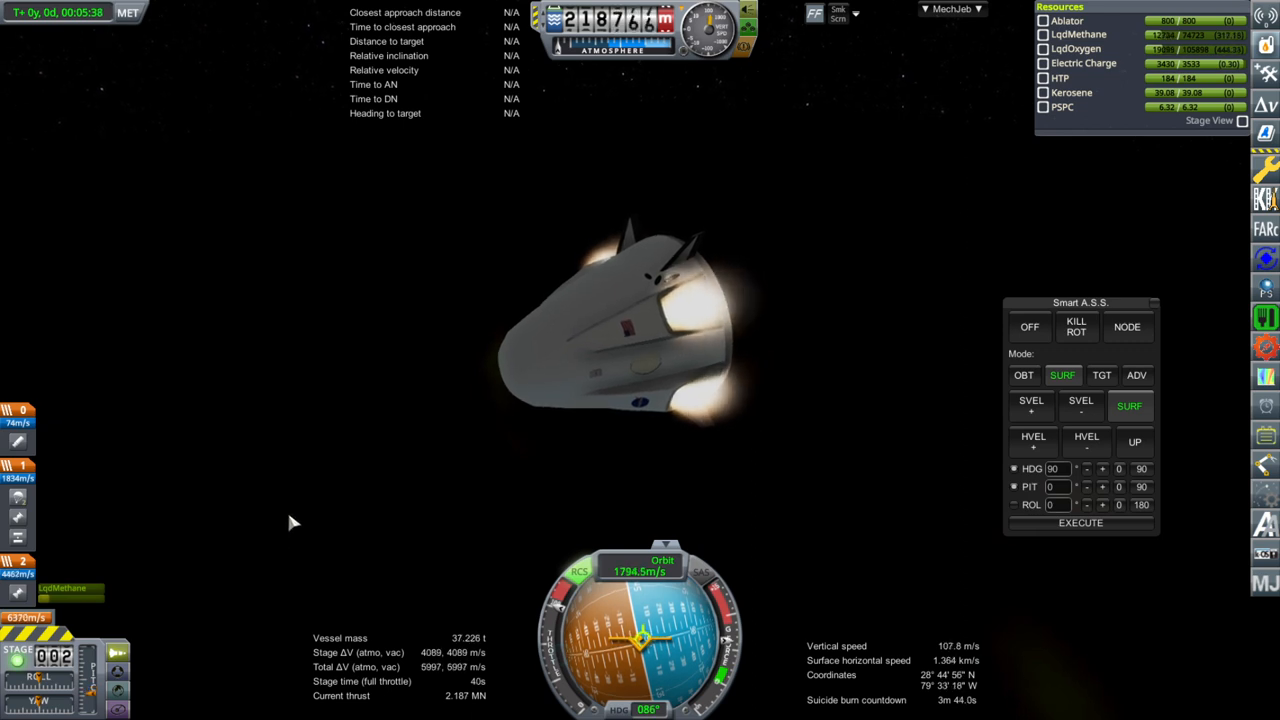
mouse_move(364, 516)
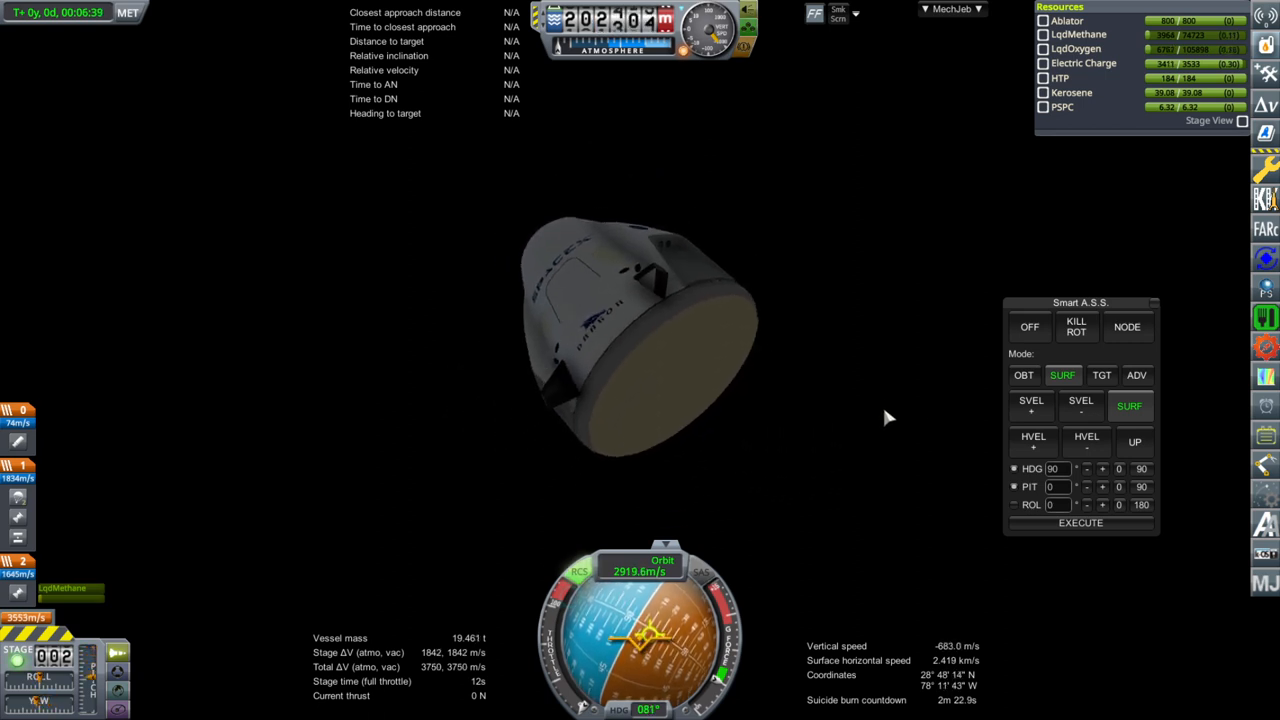
- After falling back from above 180 km, deploy parachutes for a ~9 m/s descent
click(1080, 404)
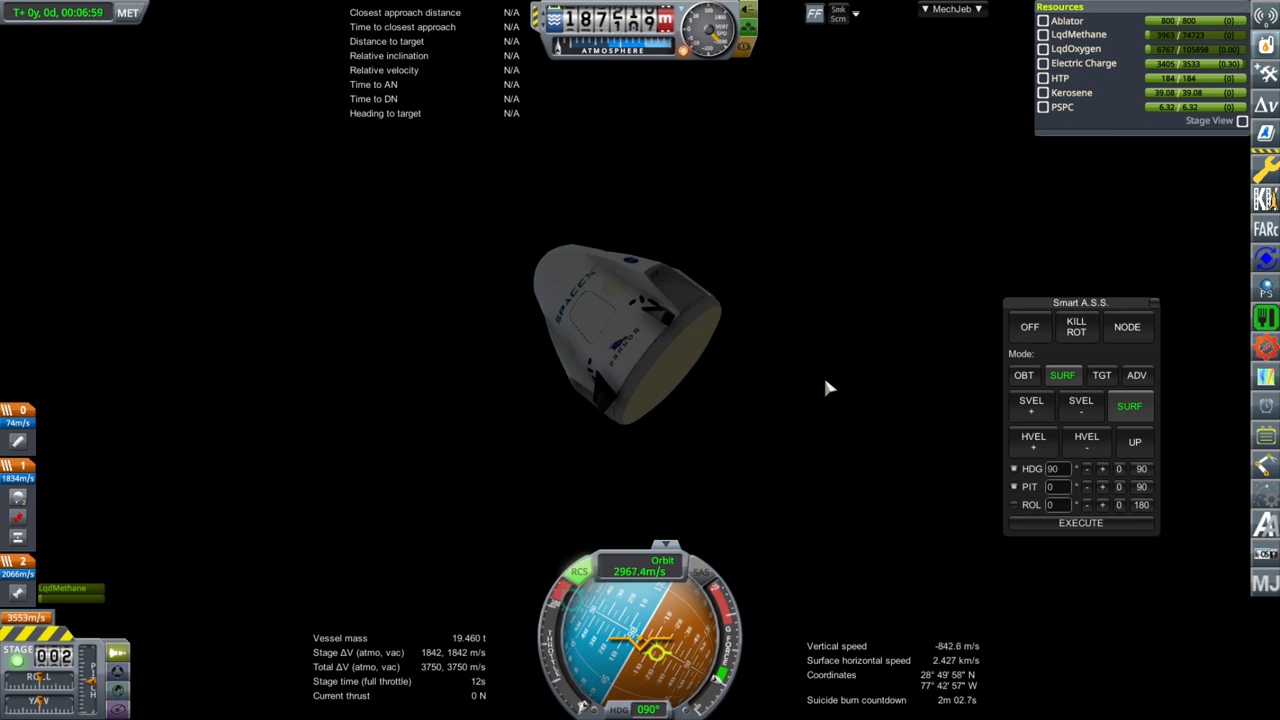
mouse_move(916, 374)
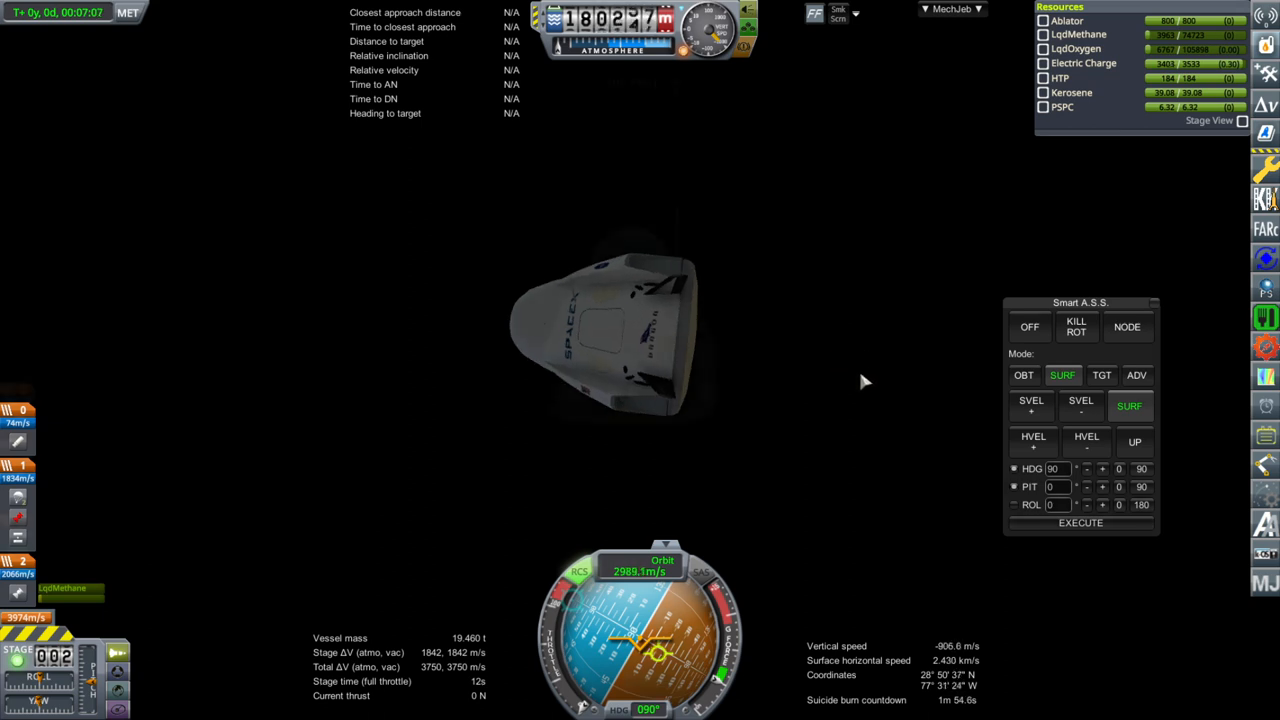
click(1028, 328)
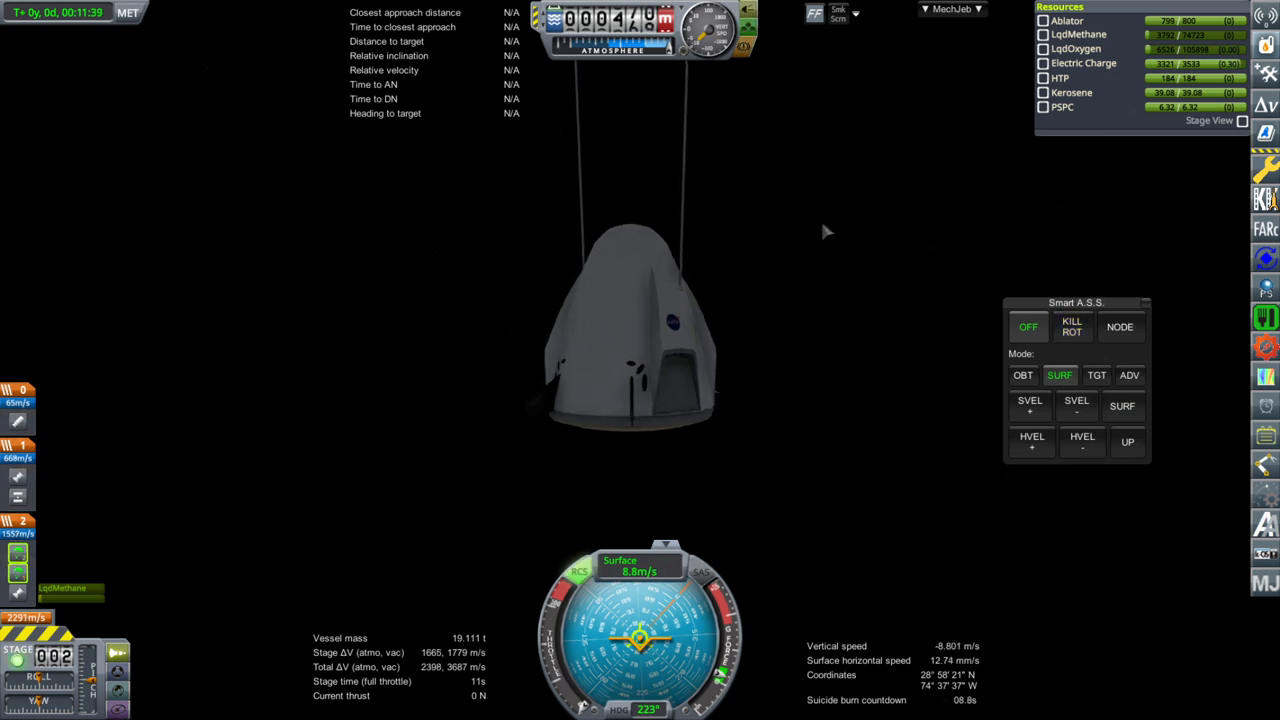